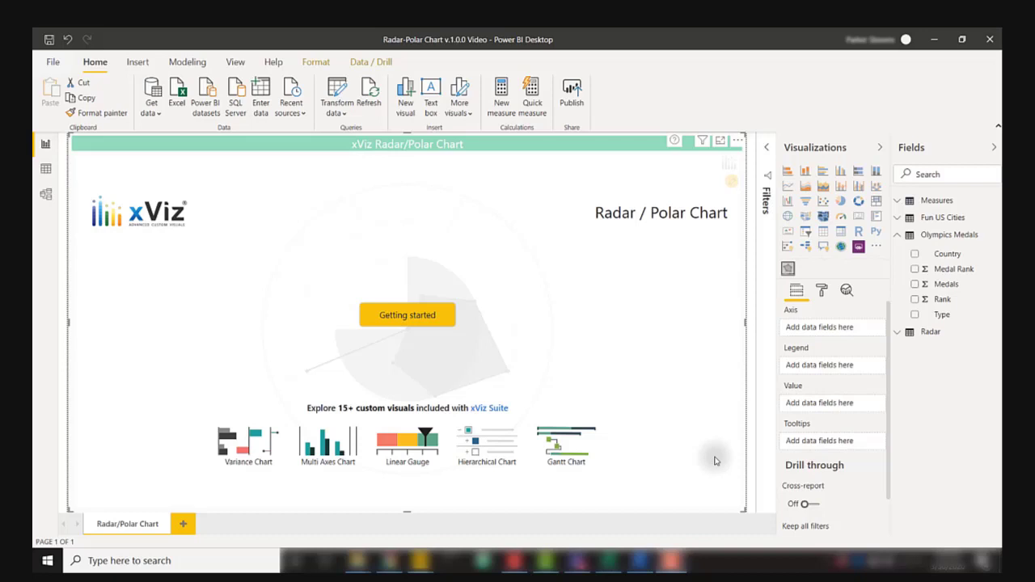
mouse_move(958, 252)
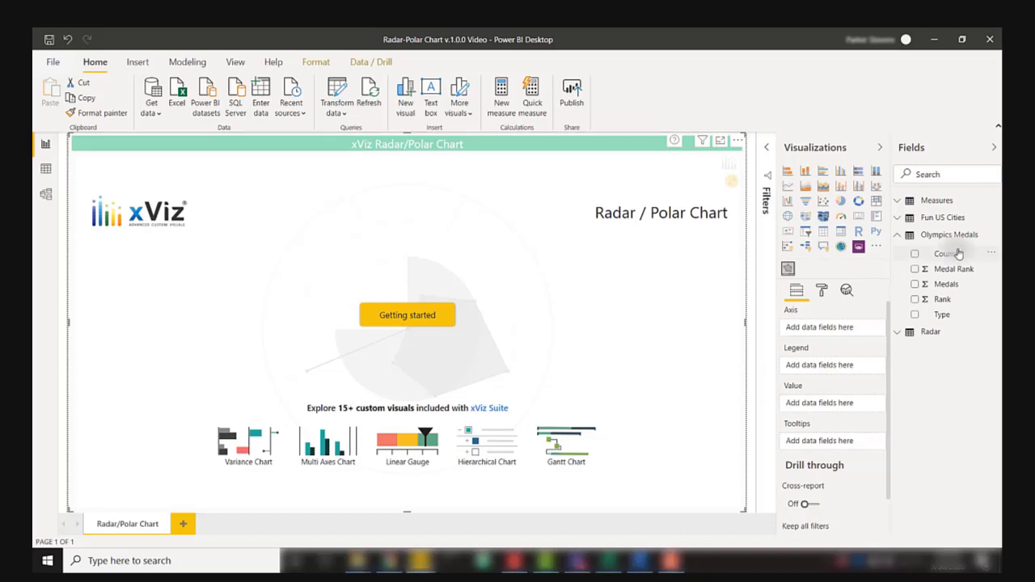
Step: Add Country from Olympics Medals to the empty xViz Radar/Polar visual
click(916, 252)
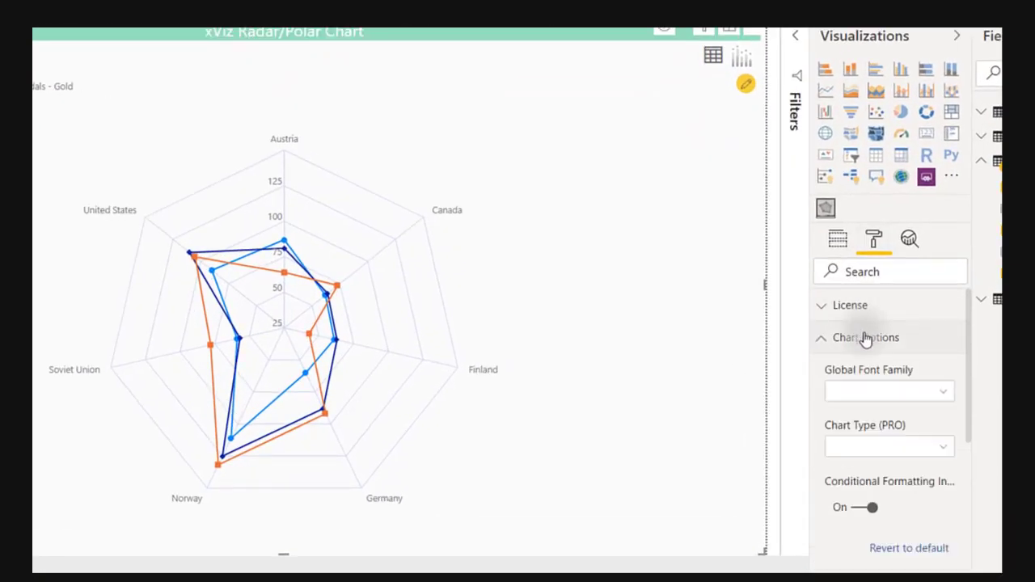
Step: Set Chart Type (PRO) to Polar so medals draw on a circular degree grid
click(887, 447)
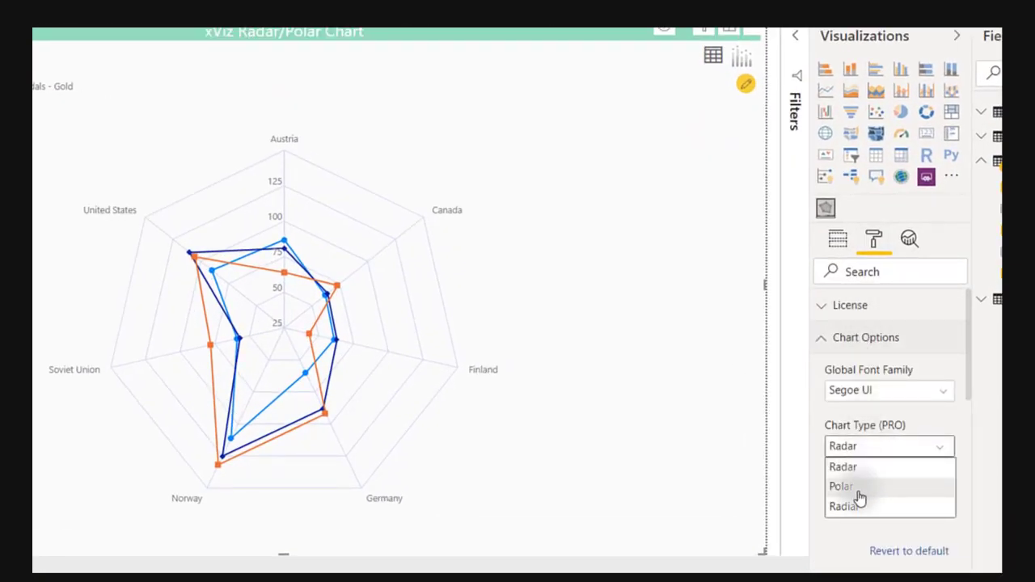
click(841, 485)
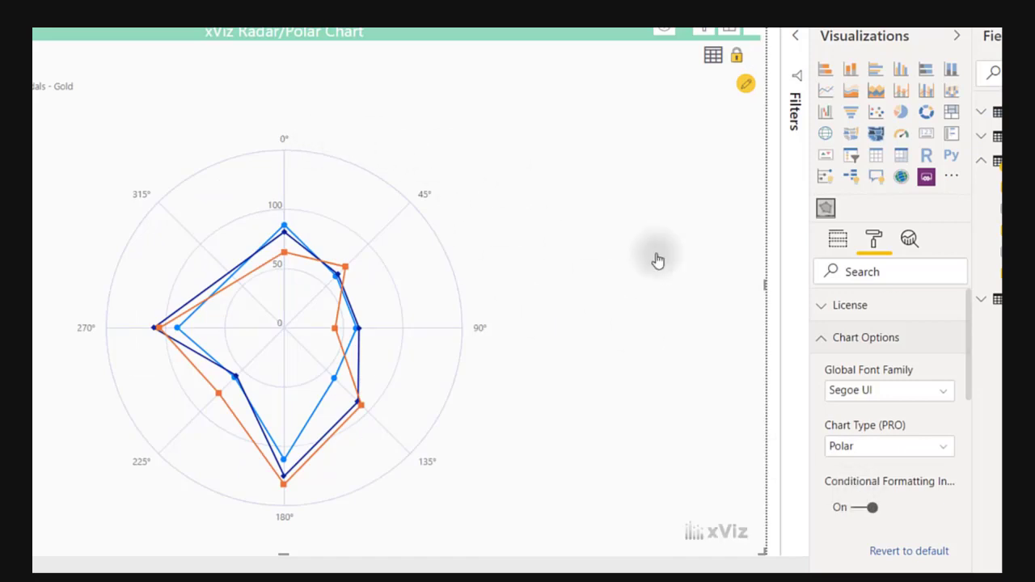
click(888, 447)
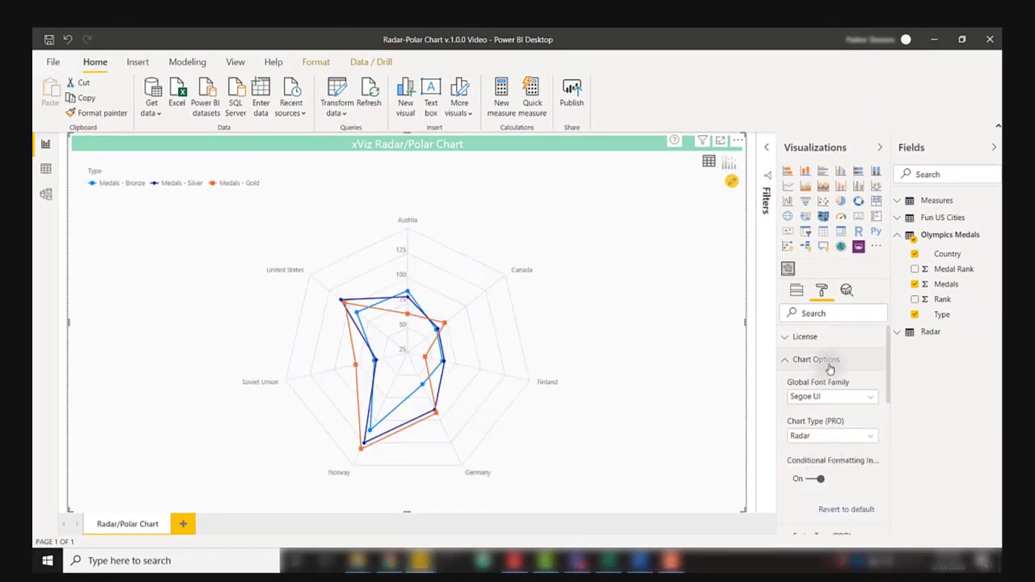
Step: Change the Medals series type from Spline to Column for bronze, silver and gold
click(816, 359)
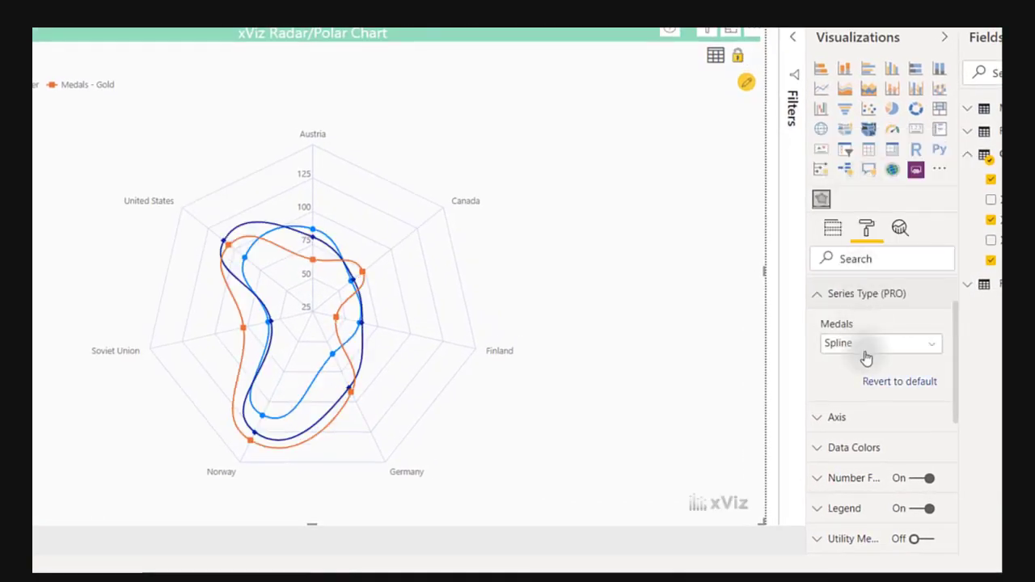
click(880, 343)
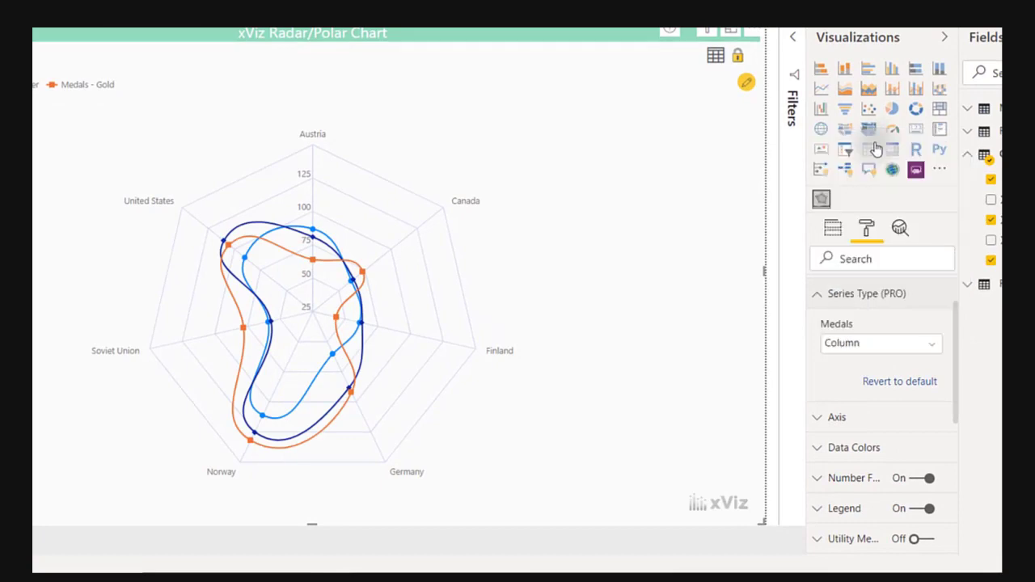
click(880, 343)
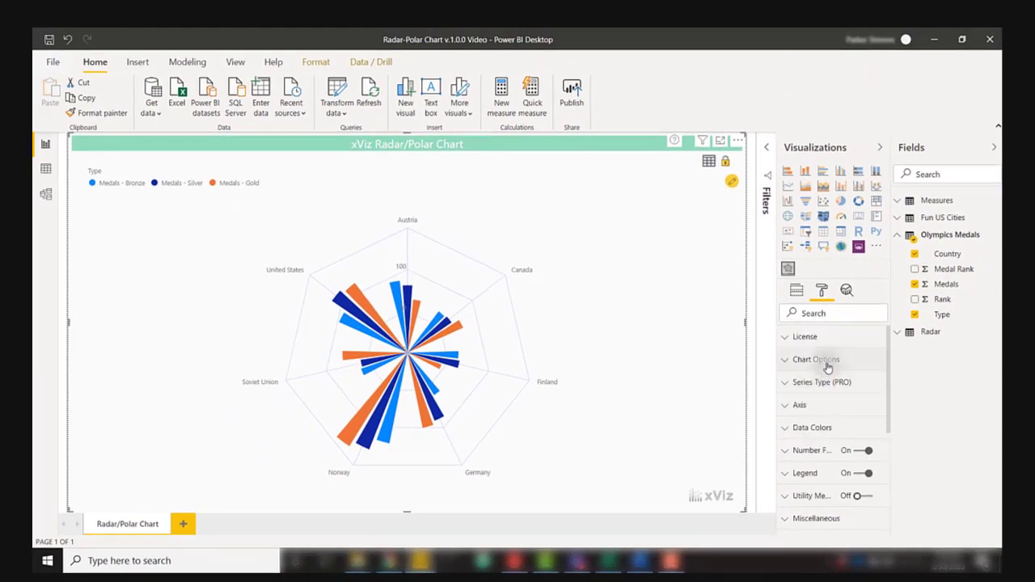
Step: Set Chart Type to Radial and drop Type, leaving one blue Medals arc per country
click(815, 359)
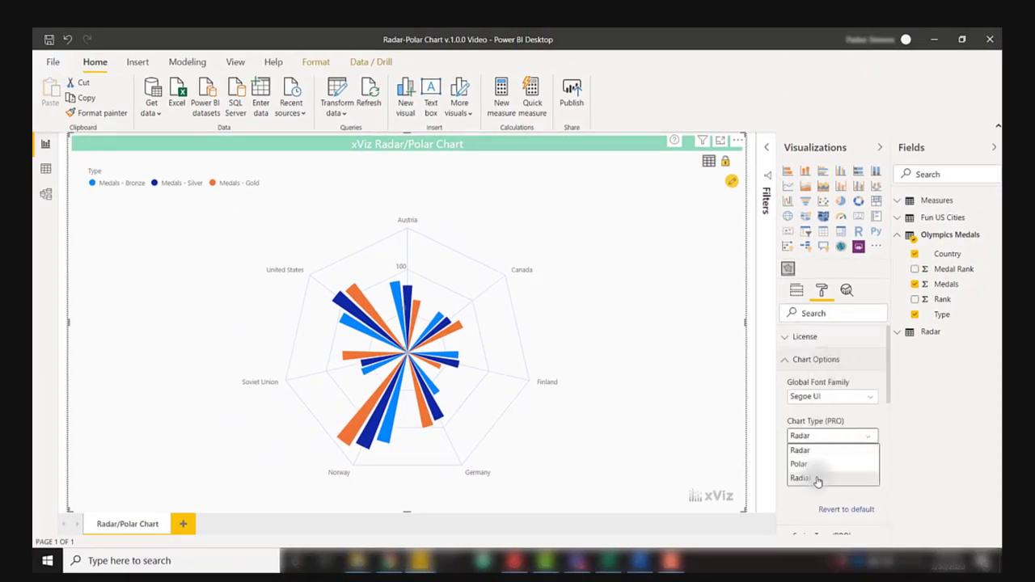
click(801, 477)
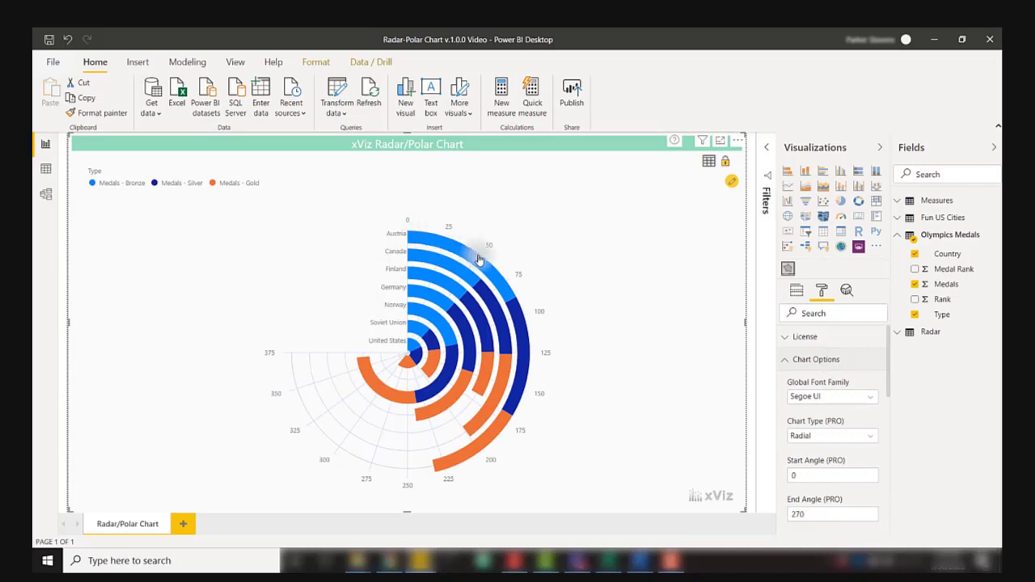
click(738, 140)
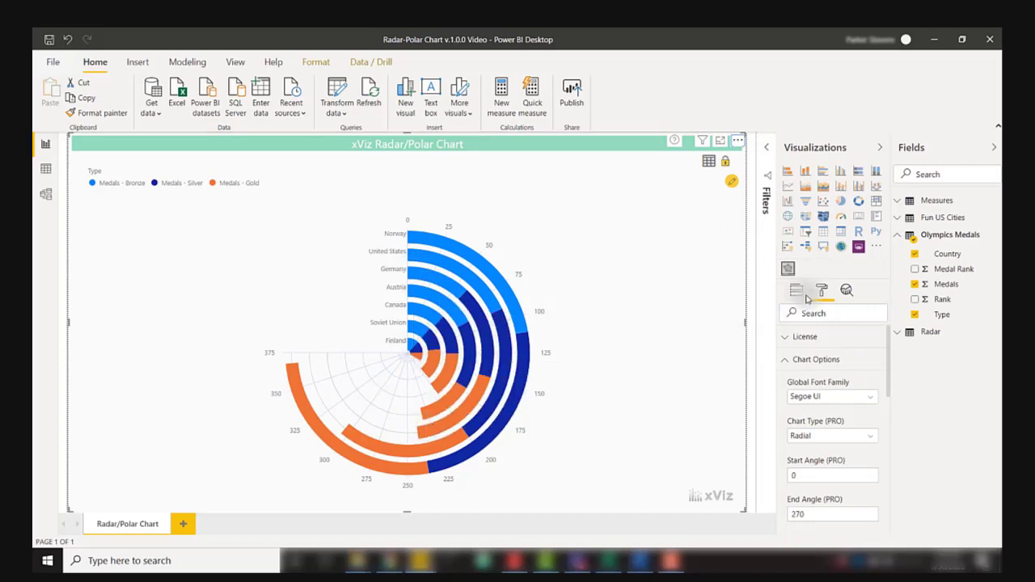
click(796, 291)
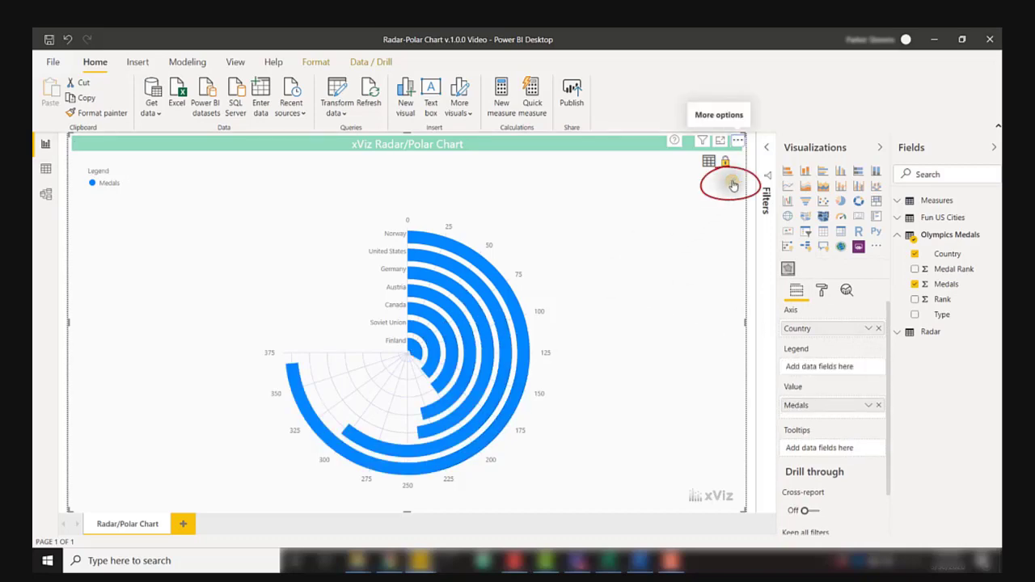
Step: Create conditional formatting Rule 1: Medals < 200 coloured red
click(731, 181)
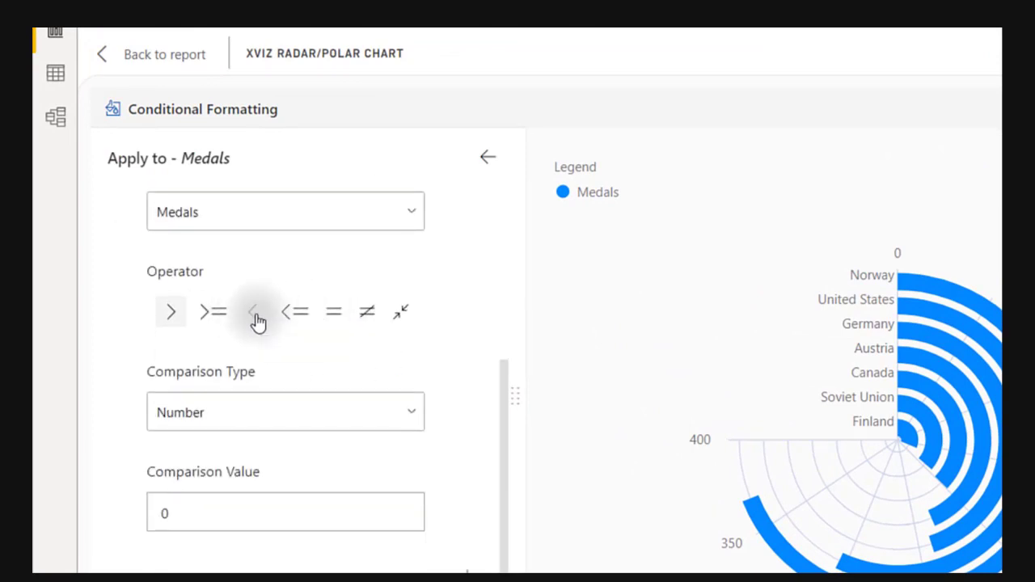
click(252, 311)
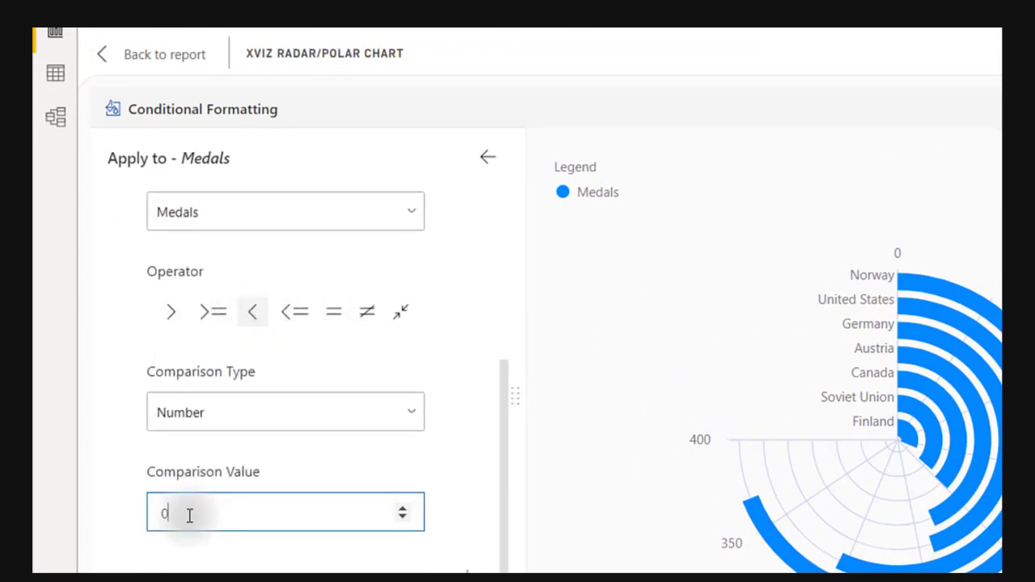
text(200)
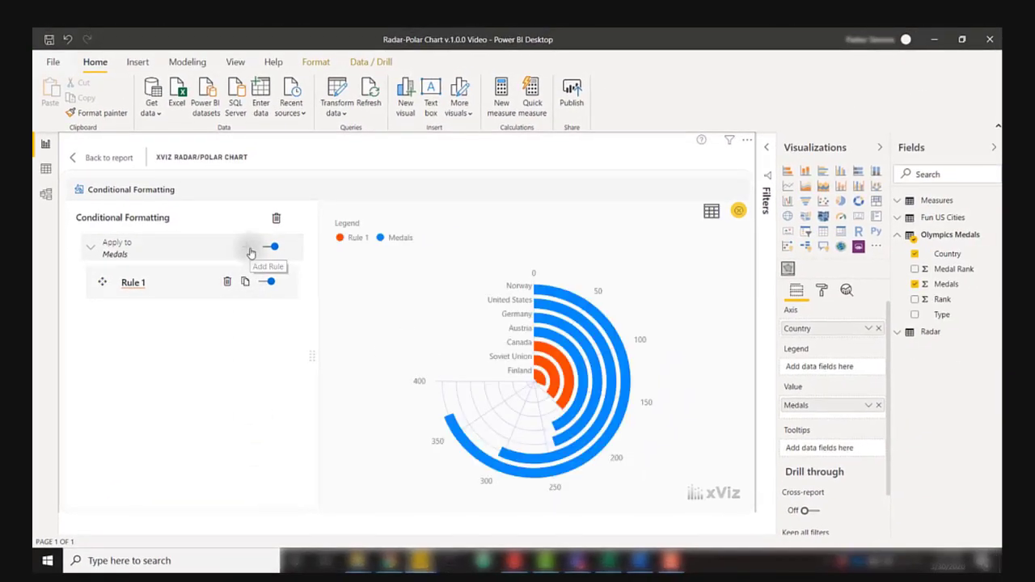
Step: Add Rule 2 colouring larger Medals bars yellow and save it
click(272, 246)
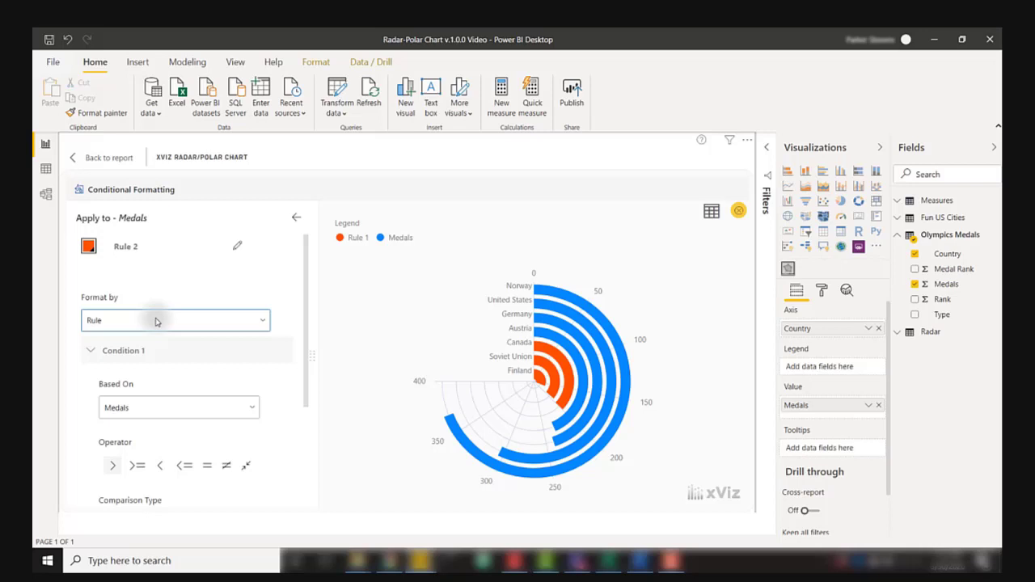
click(88, 246)
text(2)
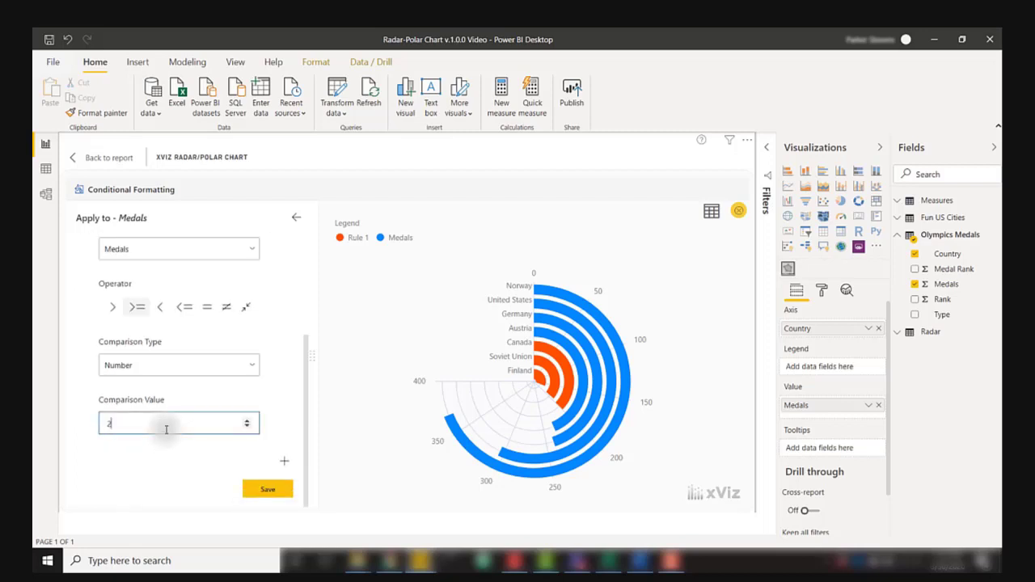
click(267, 489)
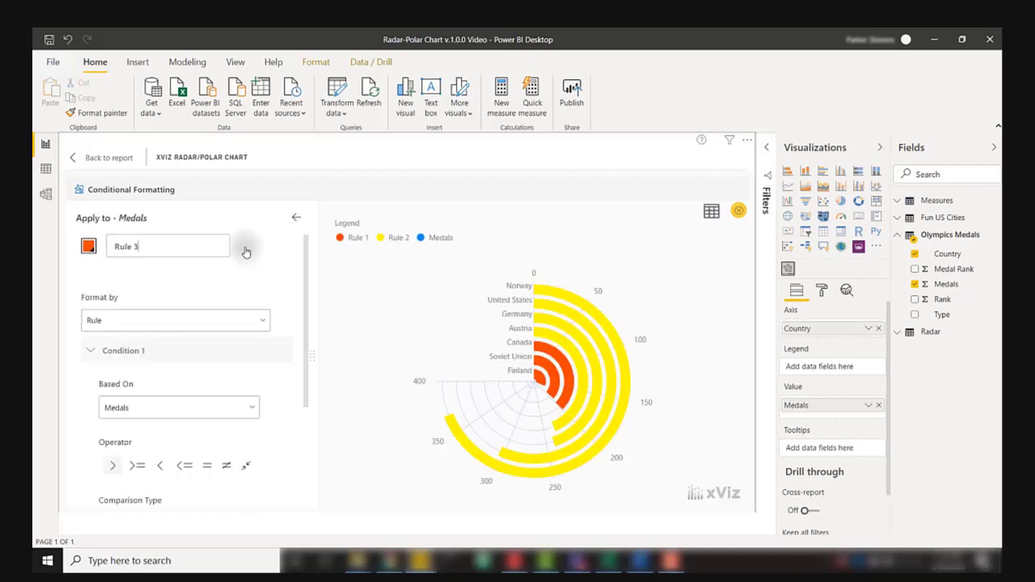
Step: Set Rule 3 to Medals >= 250 coloured green and save it
click(88, 246)
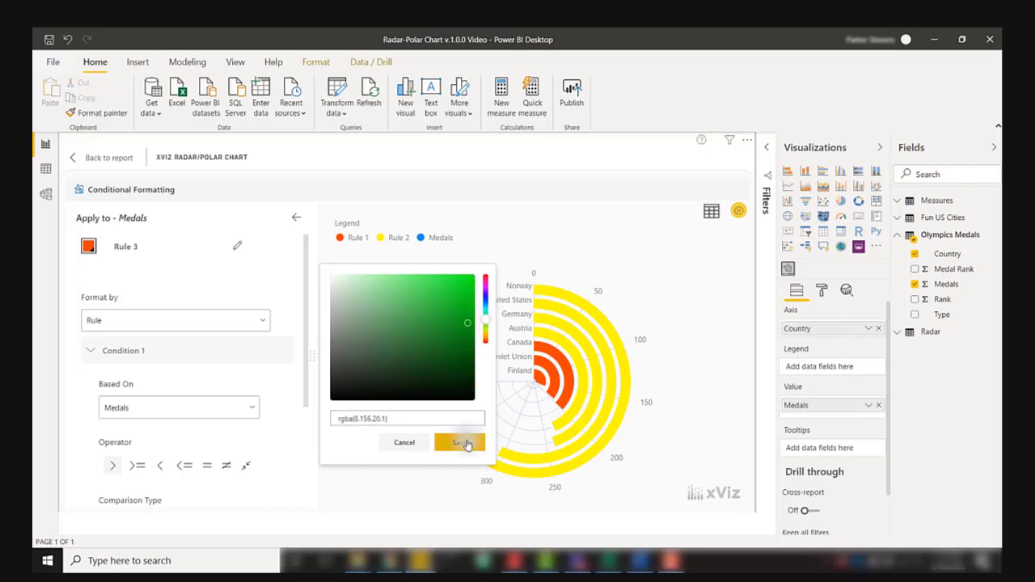
click(459, 444)
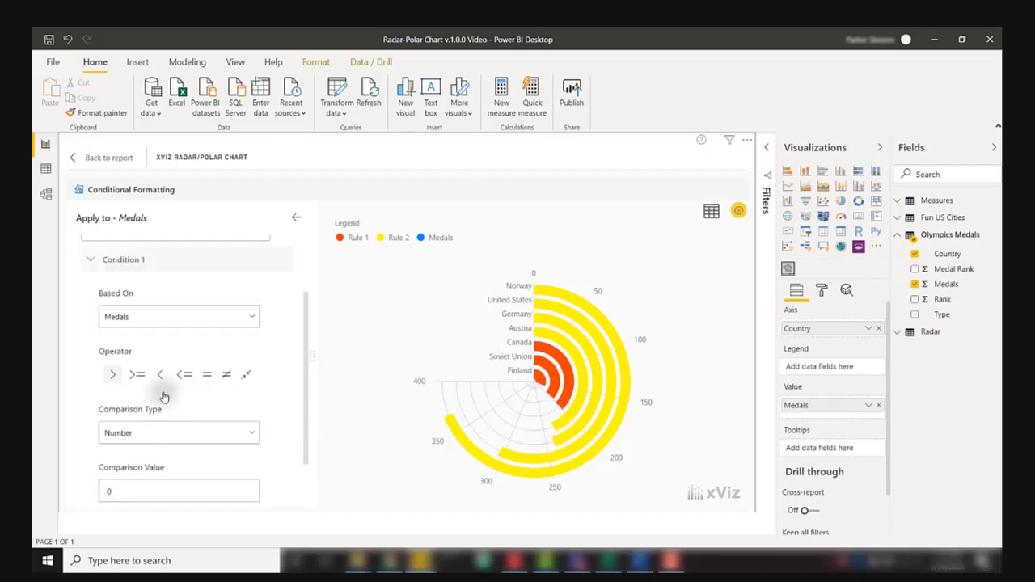
click(136, 374)
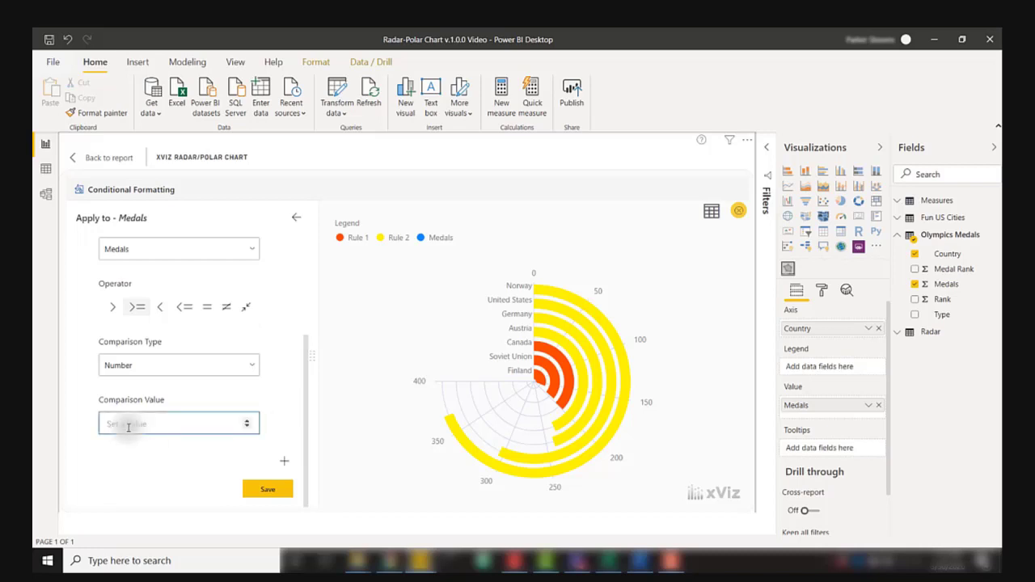
text(250)
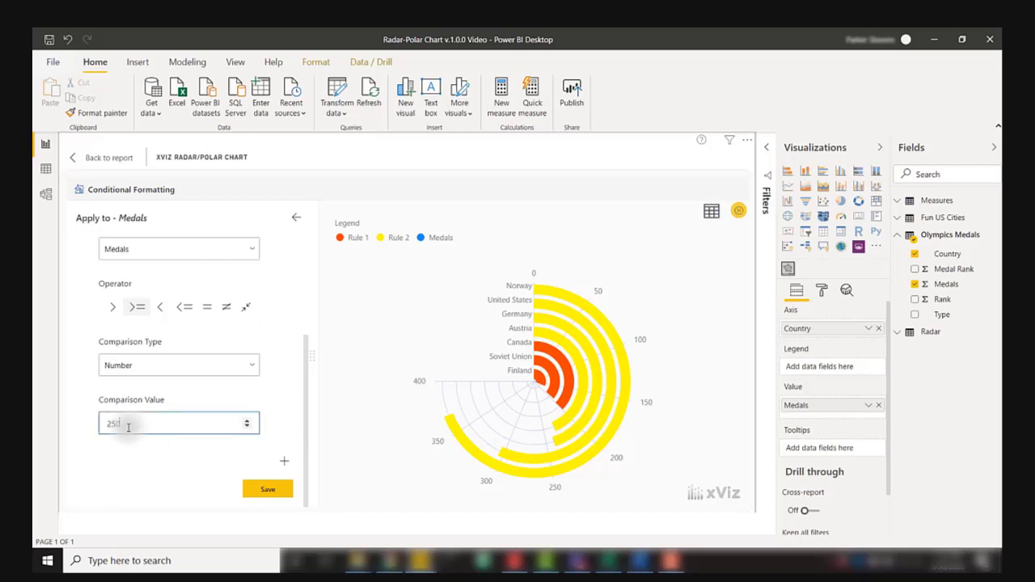
click(267, 488)
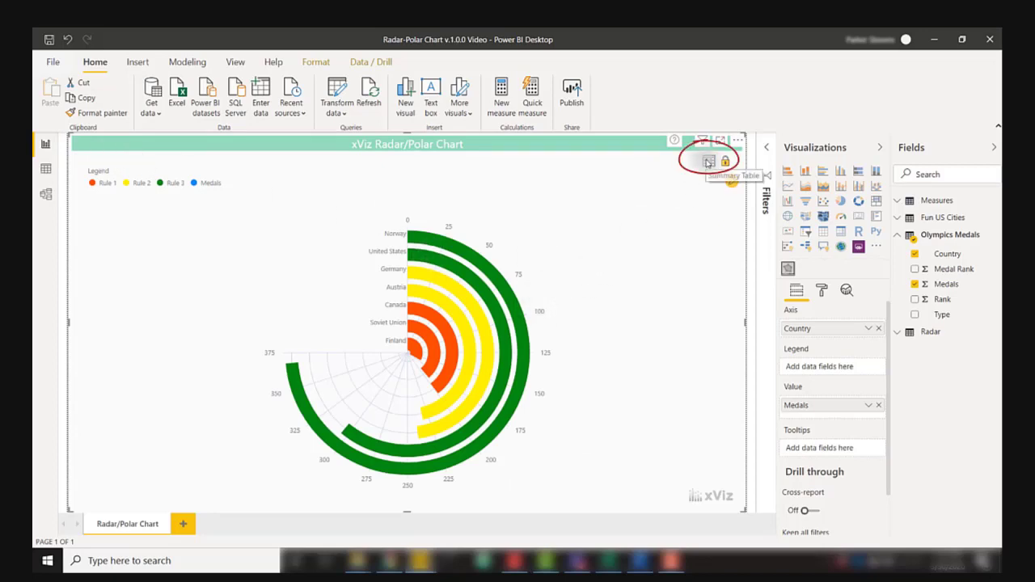
click(709, 160)
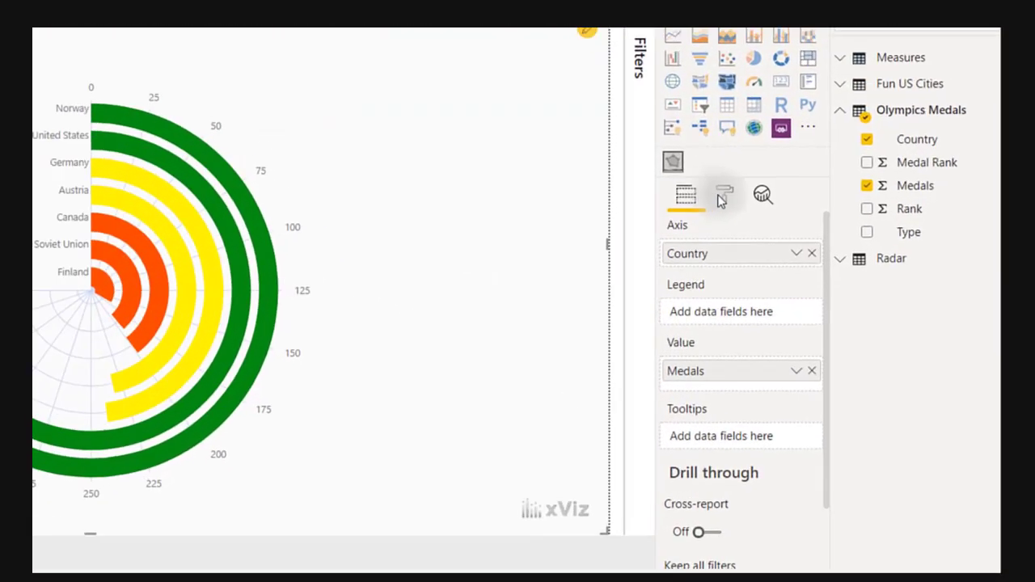
Step: Review the Number Formatting and Axis sections of the visual's Format settings
click(723, 194)
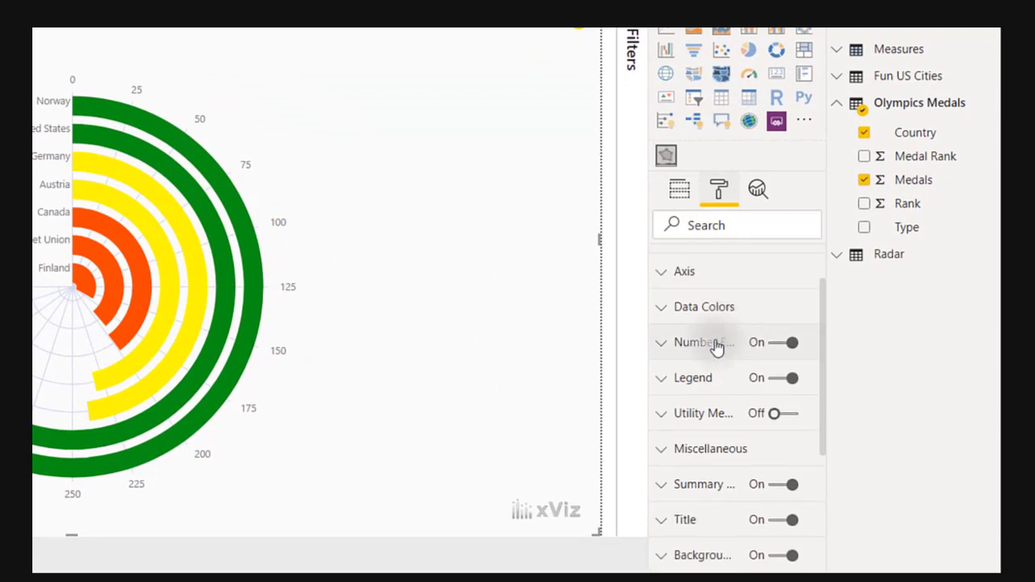
click(694, 343)
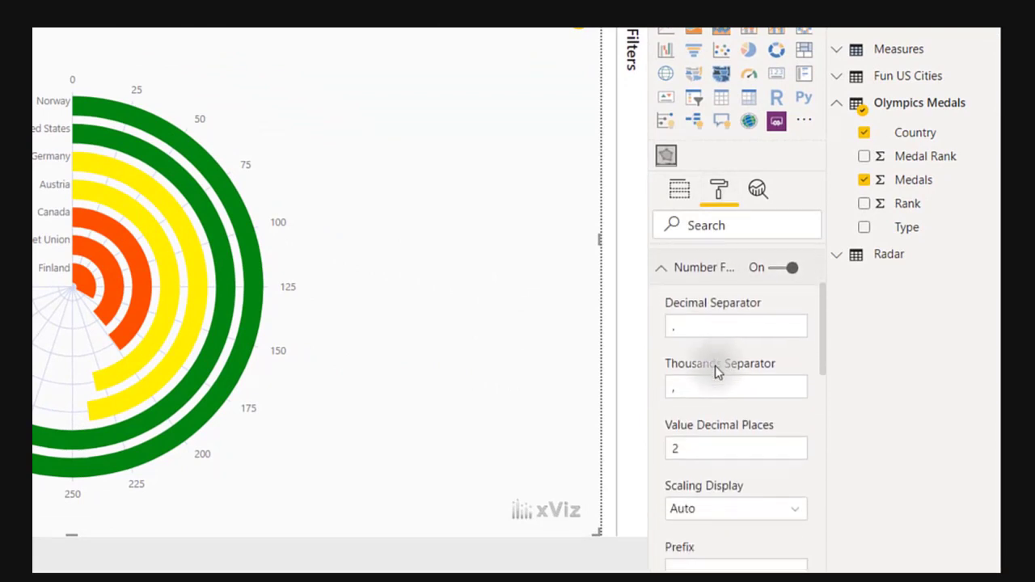
mouse_move(735, 315)
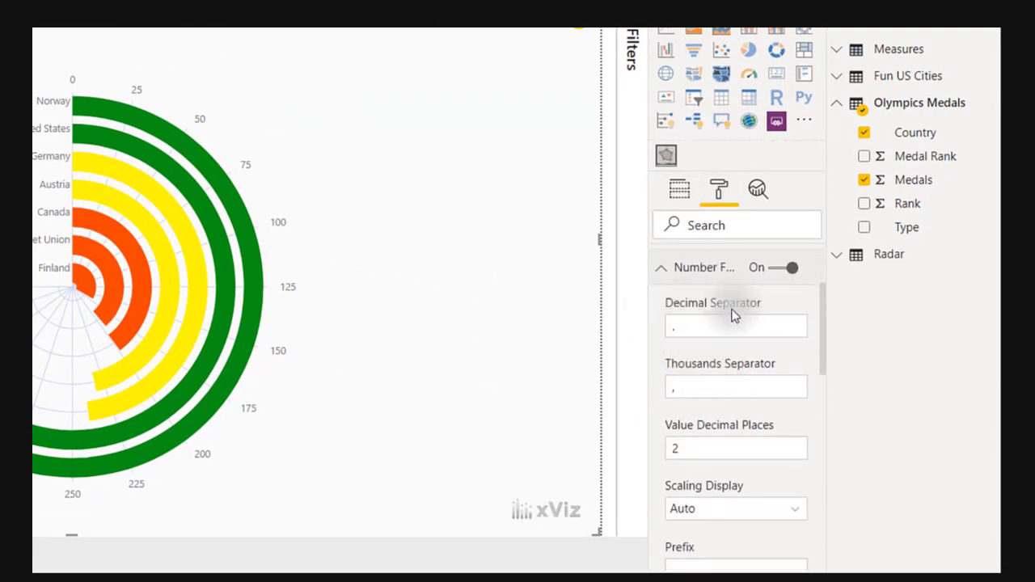
click(660, 268)
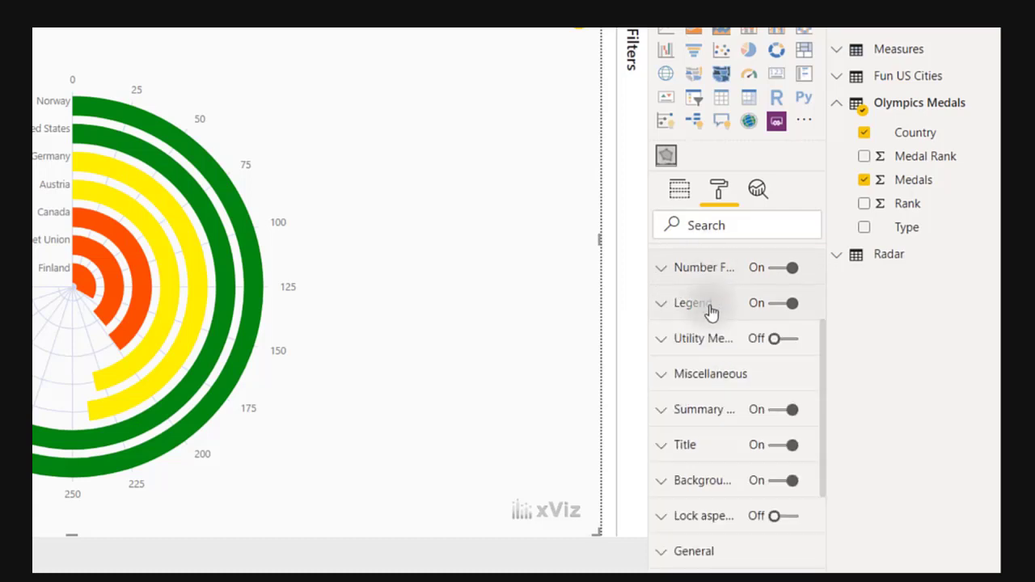
click(683, 275)
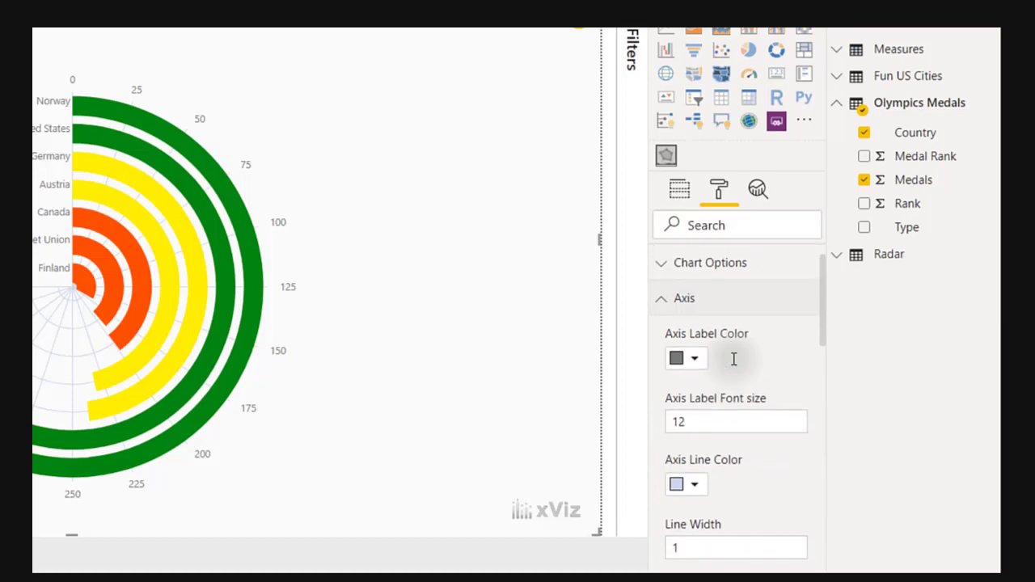
click(685, 298)
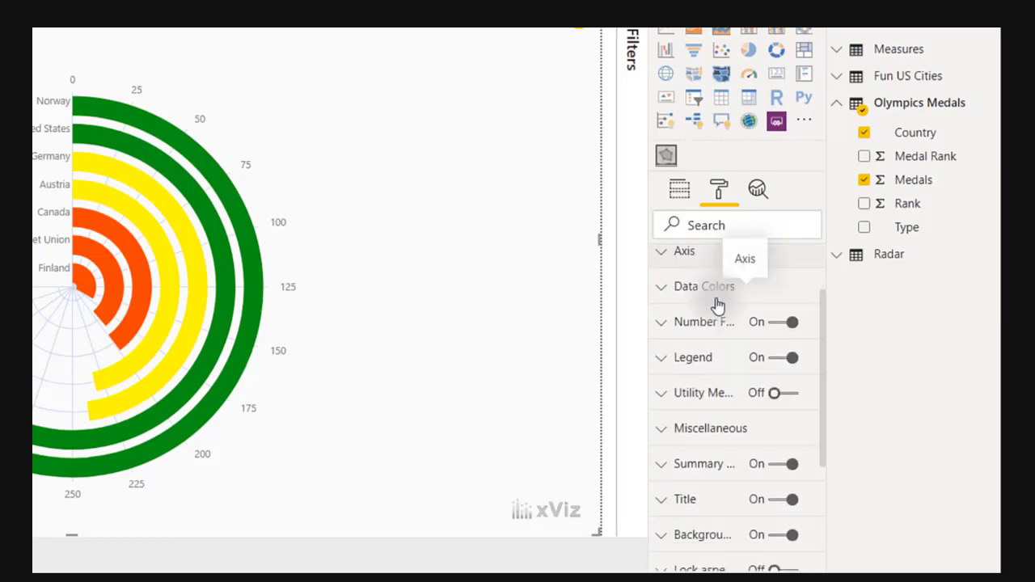